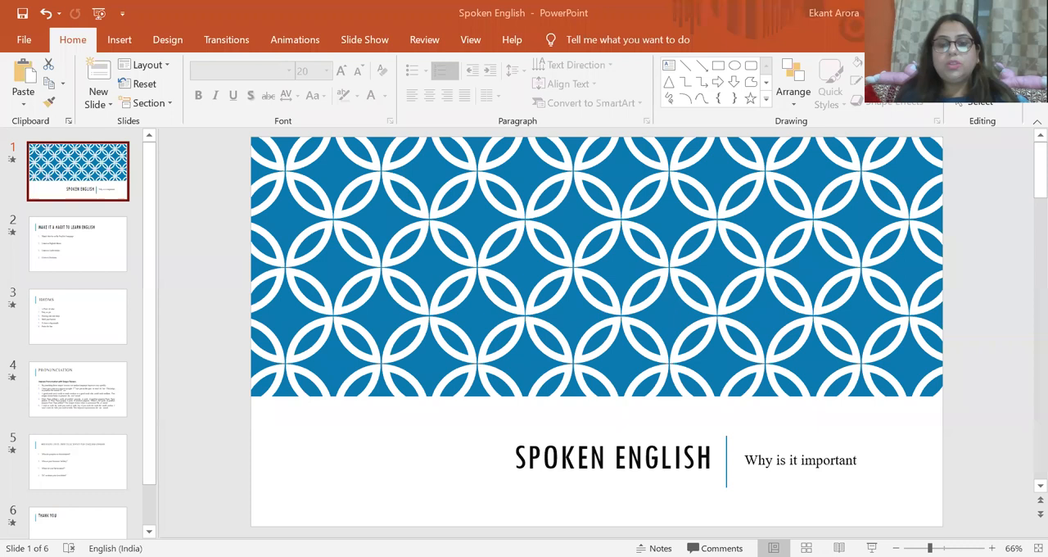
mouse_move(843, 522)
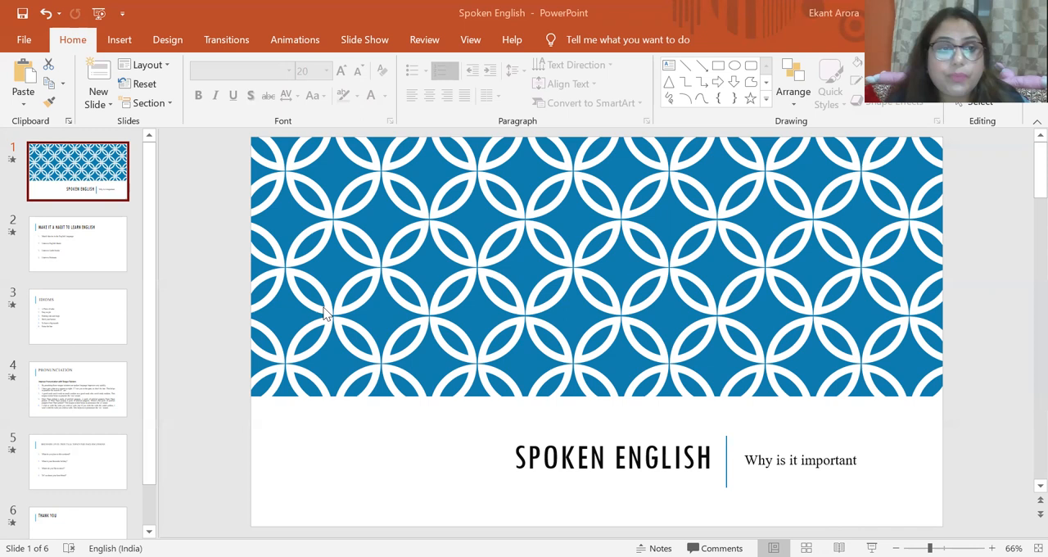
Display slide 2, 'Make It a Habit to Learn English', with its four tips.
click(78, 243)
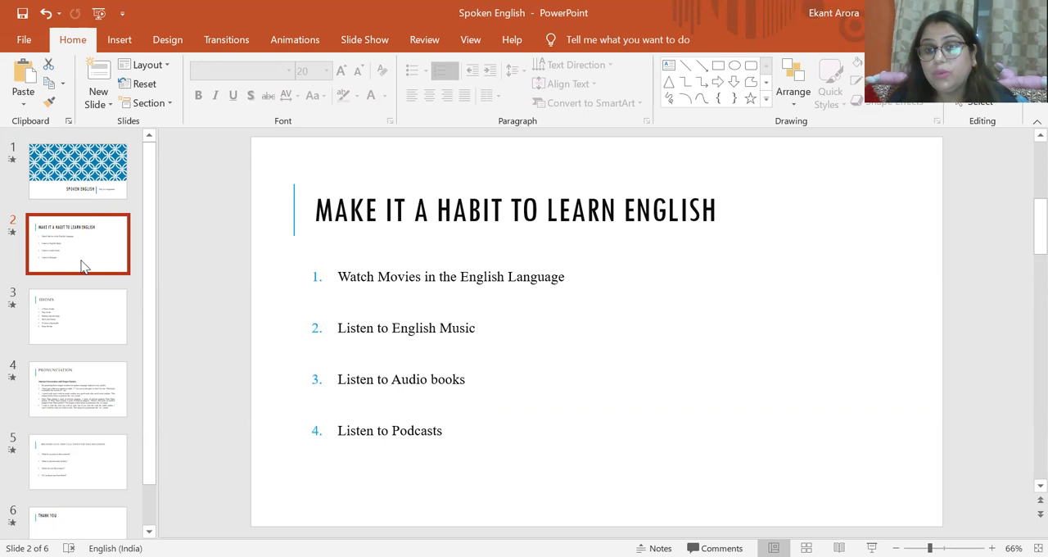
mouse_move(29, 469)
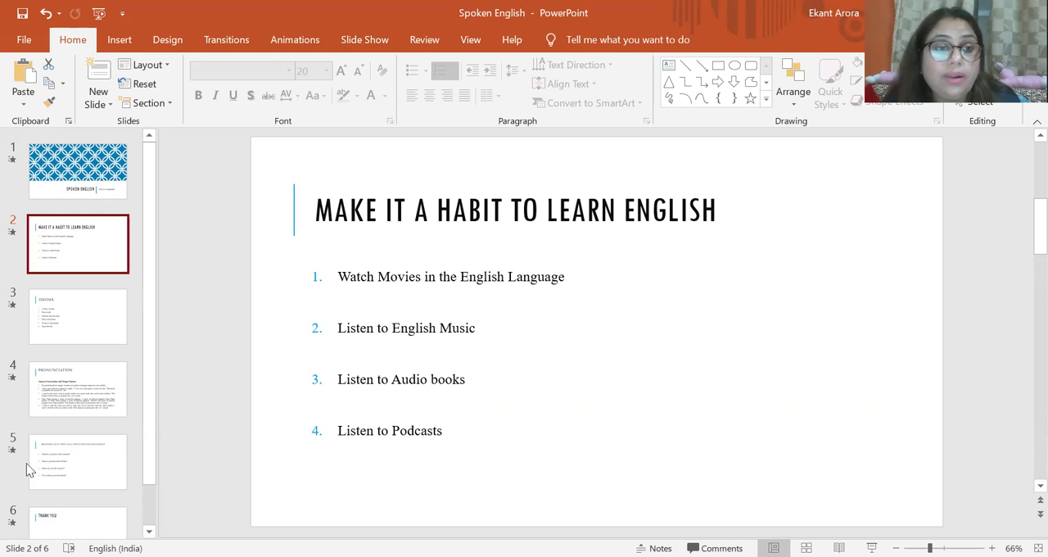
View the six-idiom Idioms slide, then bring up the Pronunciation slide.
click(77, 316)
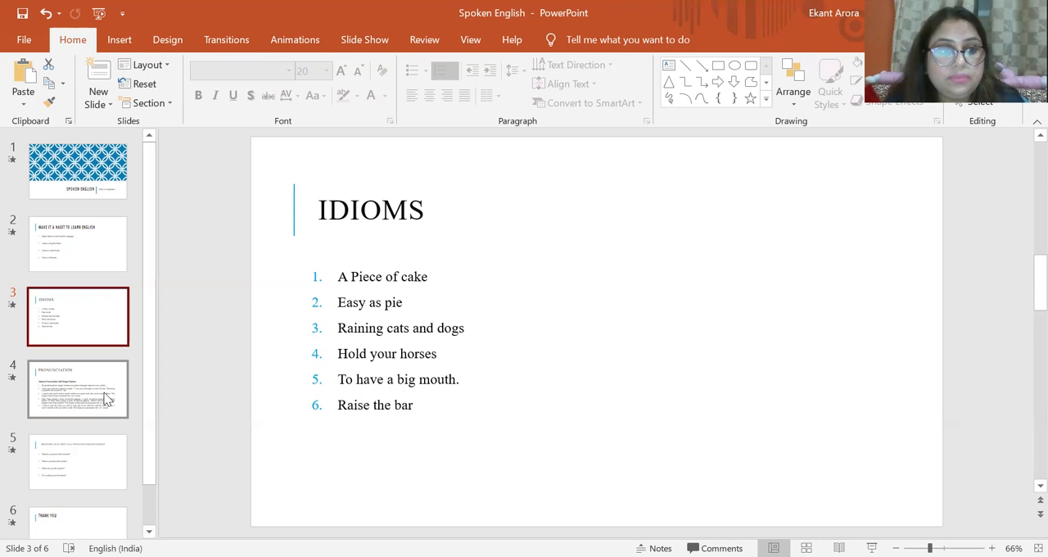
click(78, 389)
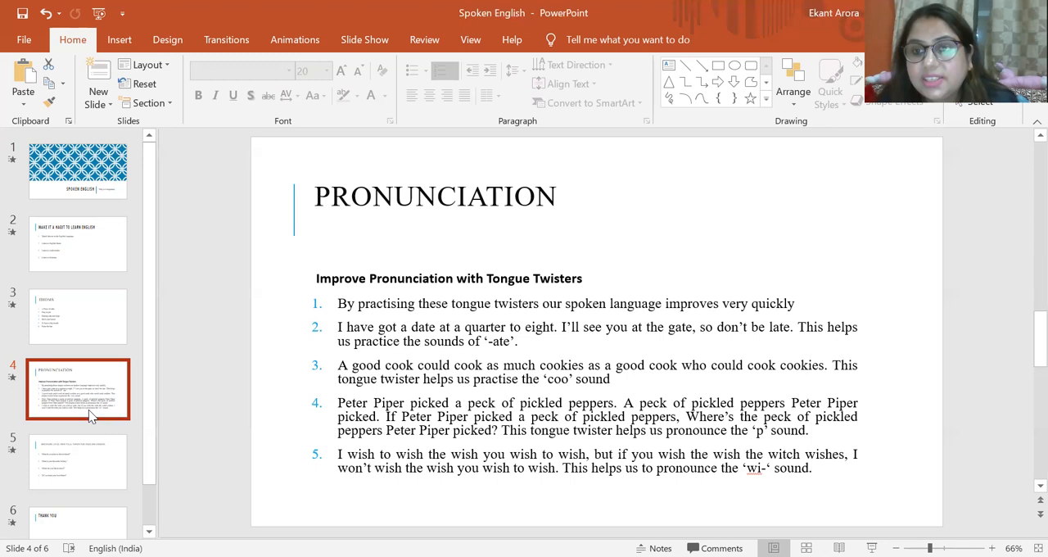
Show slide 5, the four beginner-level free talk topic questions.
click(74, 462)
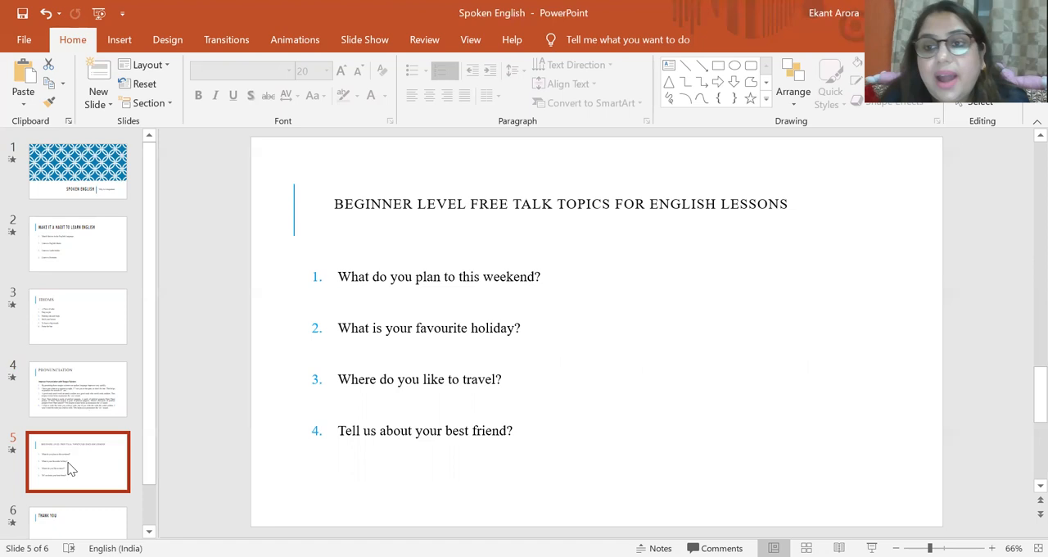